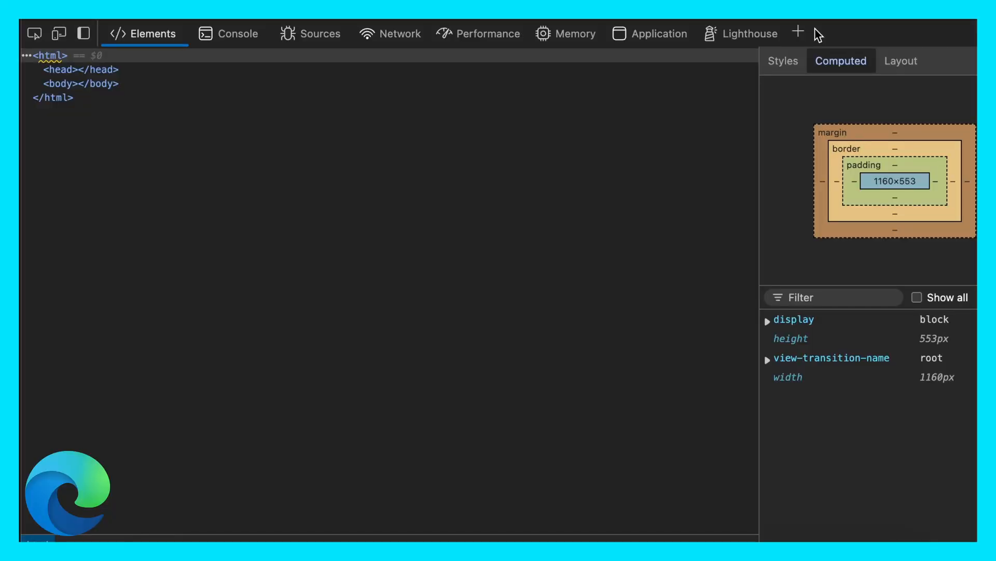
Scroll the DevTools Panels documentation down to the extra tool cards like Autofill, Issues and Security.
{"action": "left_click", "coordinate": [798, 33]}
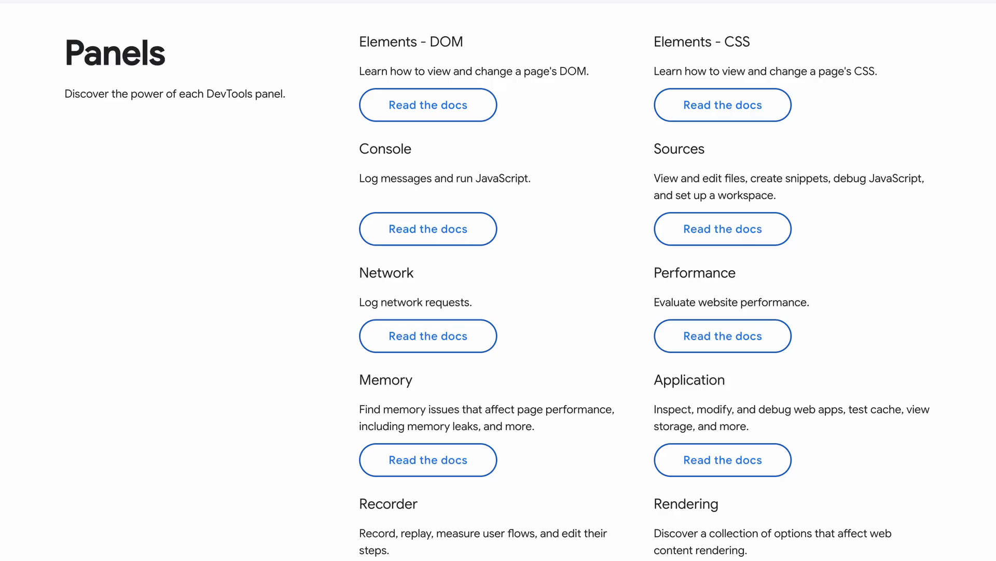
{"action": "scroll", "scroll_direction": "down", "scroll_amount": 3}
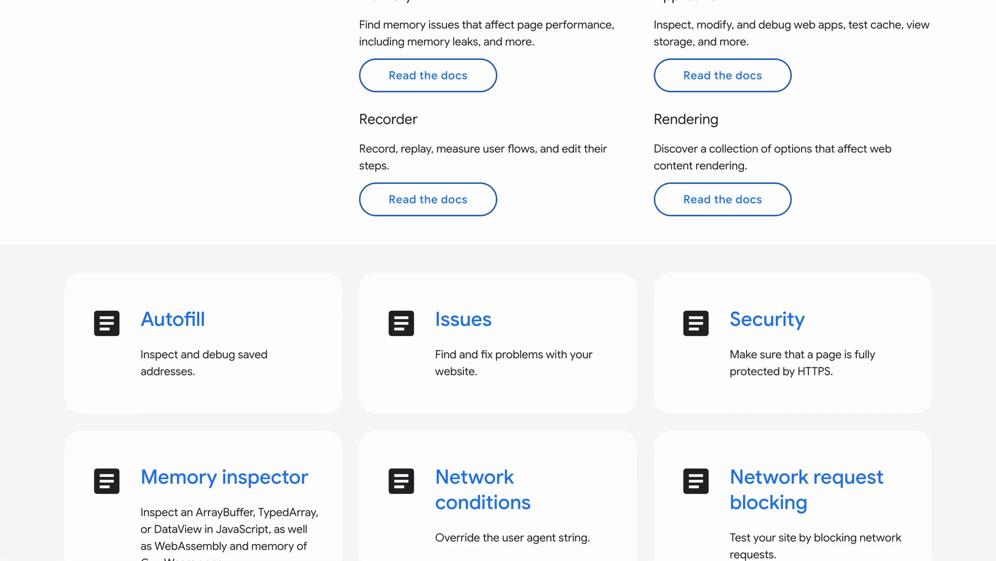
{"action": "scroll", "scroll_direction": "down", "scroll_amount": 3}
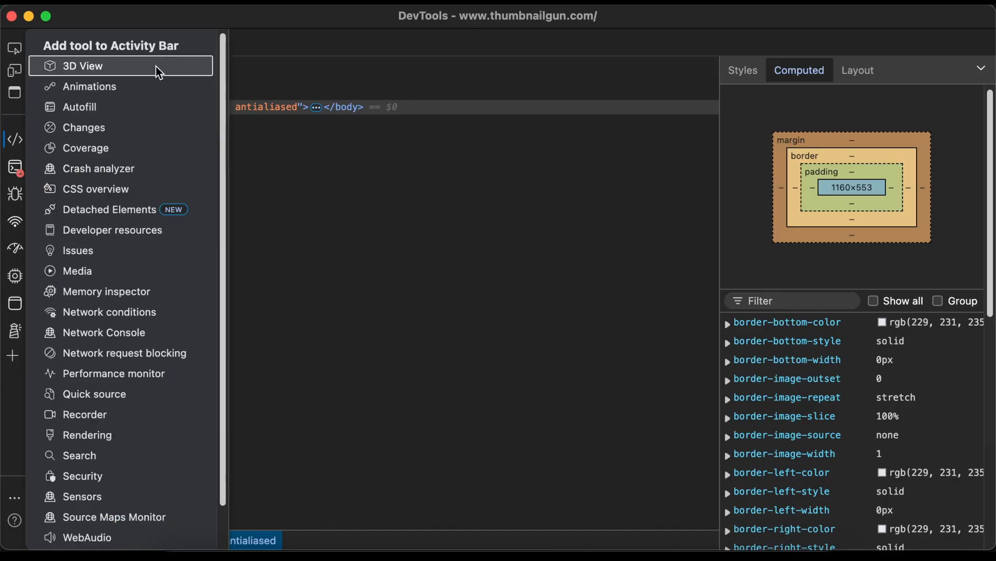
Add the 3D View tool and rotate the DOM model sideways to show its nested layers.
{"action": "left_click", "coordinate": [82, 66]}
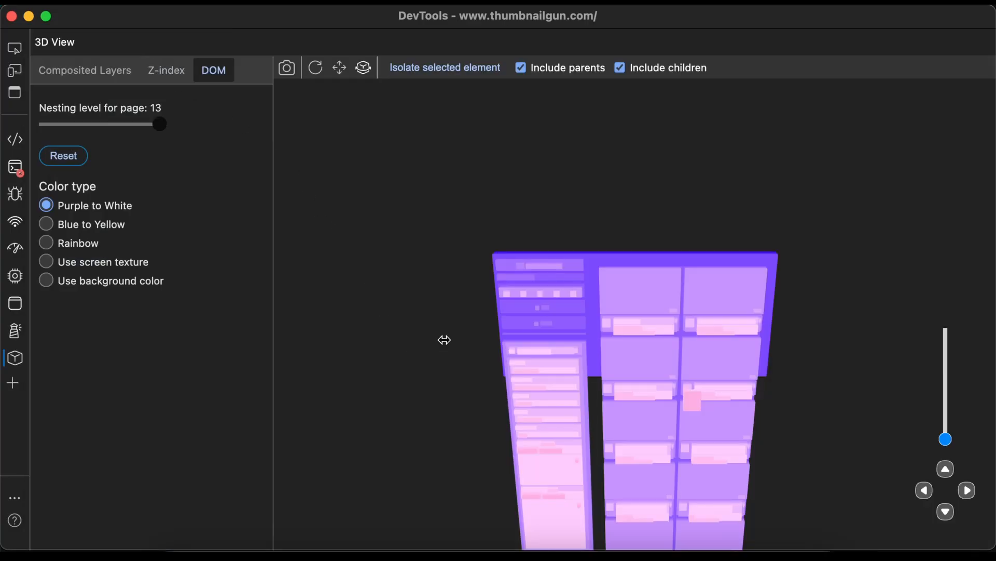
{"action": "left_click_drag", "start_coordinate": [445, 340], "coordinate": [560, 352]}
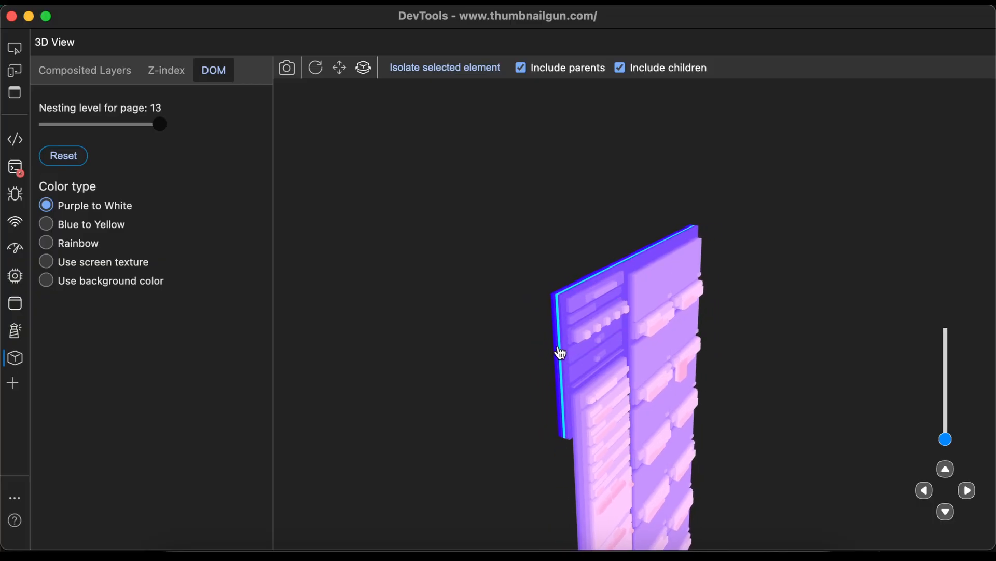
{"action": "left_click_drag", "start_coordinate": [560, 353], "coordinate": [380, 380]}
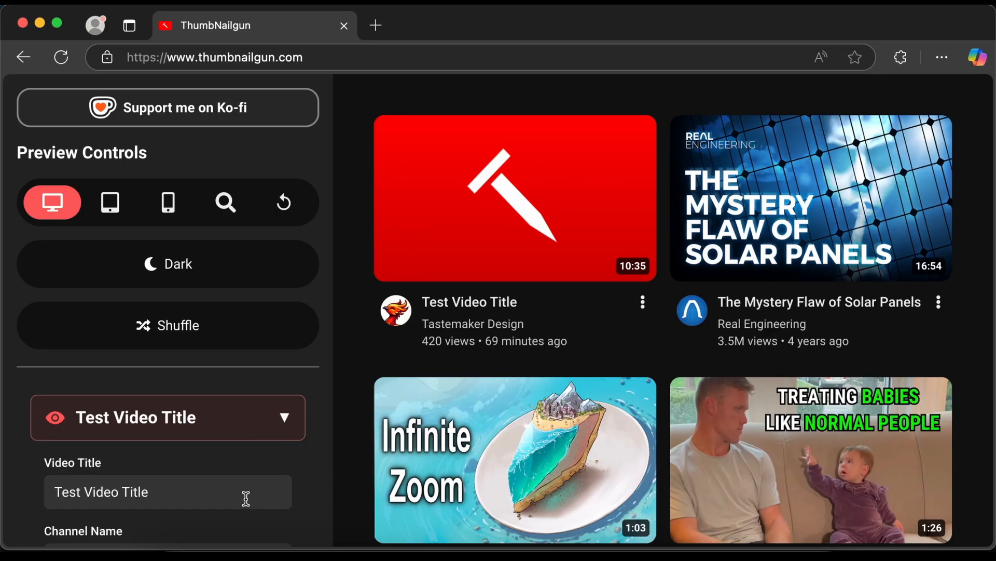
Append 'alksdjfalskdjflasdjfklasdf' twice to the test video's title.
{"action": "type", "text": "alksdjfalskdjflasdjfklasdf"}
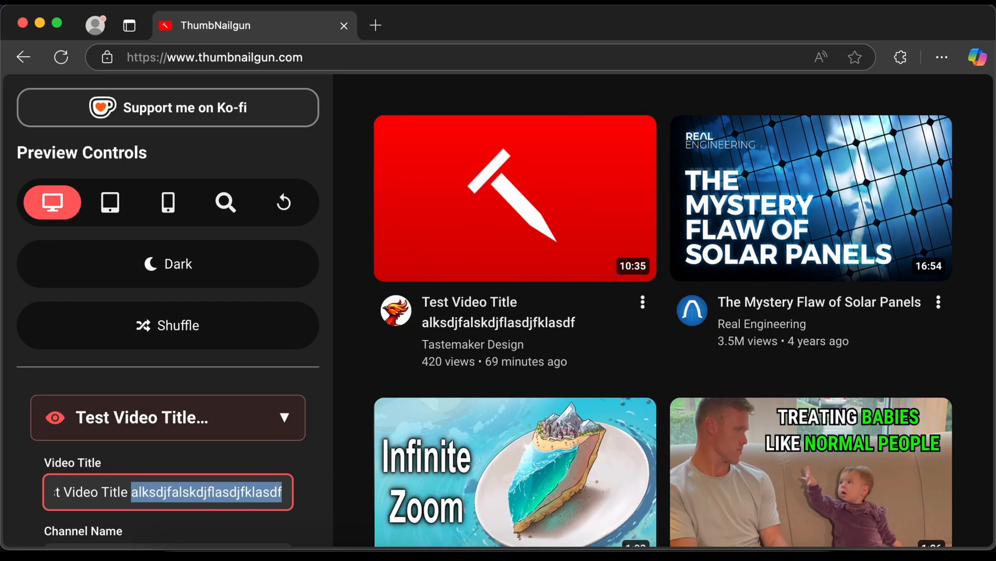
{"action": "type", "text": "alksdjfalskdjflasdjfklasdf"}
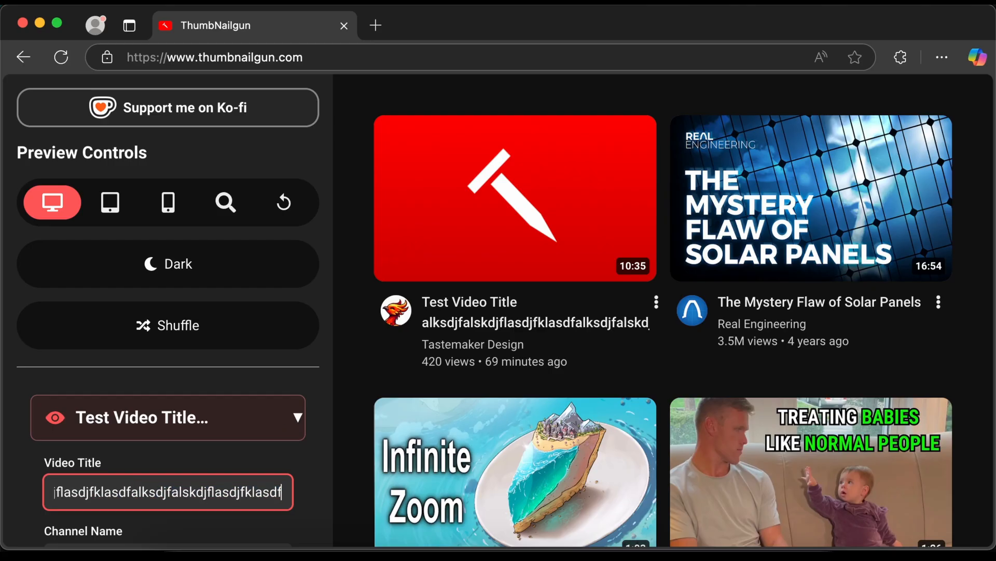
{"action": "mouse_move", "coordinate": [357, 369]}
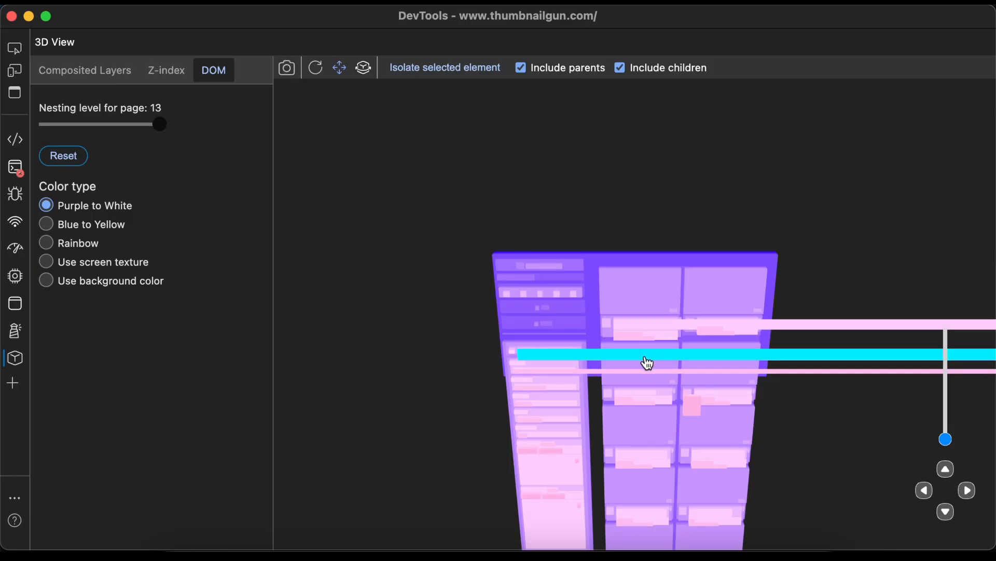
Rotate the 3D model and select the overflowing title element.
{"action": "left_click_drag", "start_coordinate": [647, 363], "coordinate": [709, 356]}
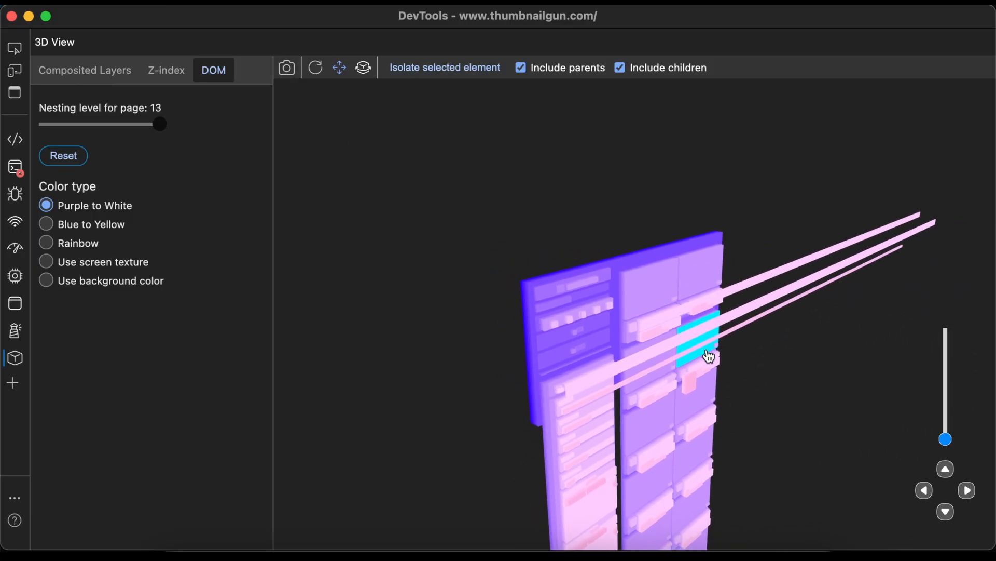
{"action": "left_click", "coordinate": [84, 70]}
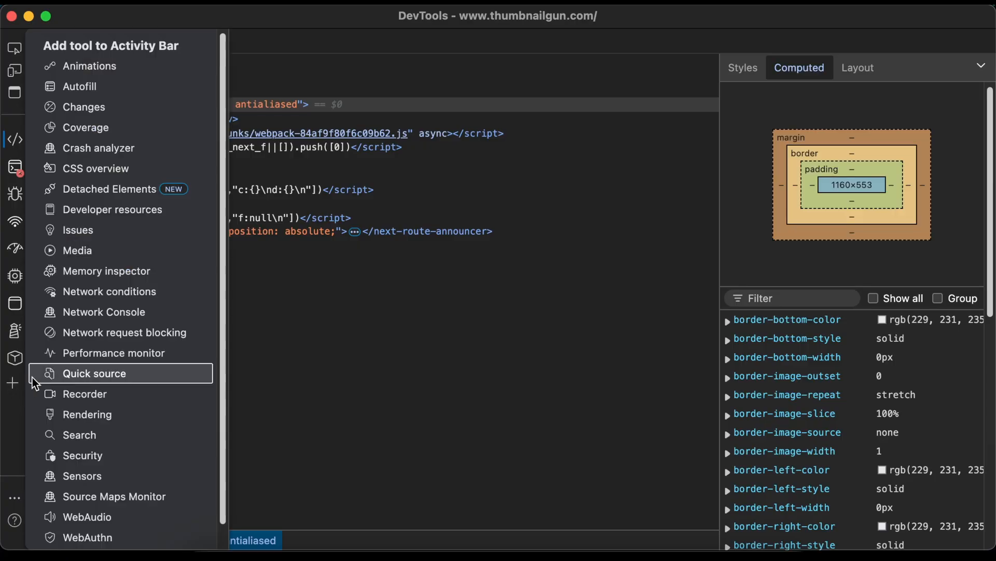
Add and open the Network Console tool.
{"action": "left_click", "coordinate": [105, 312]}
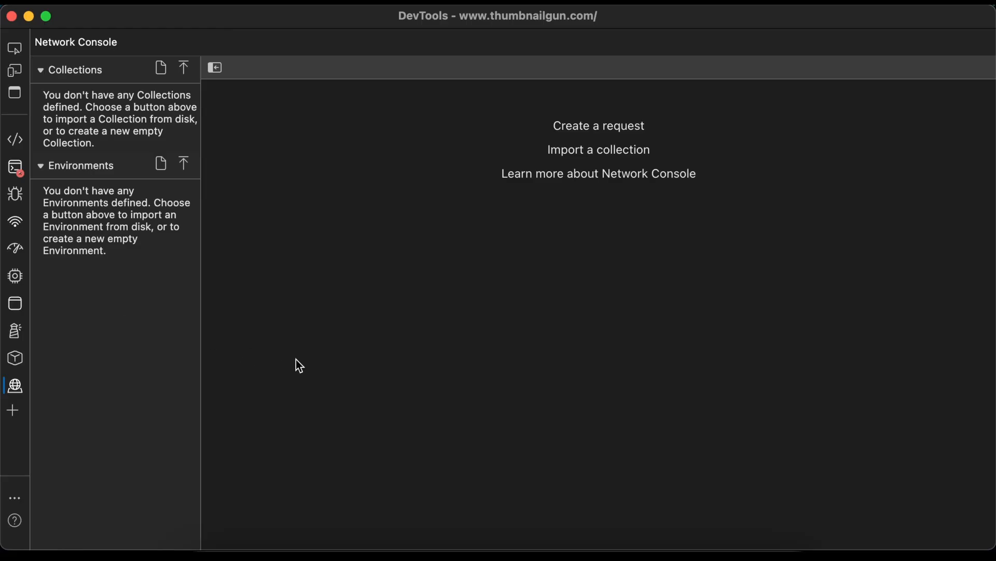
{"action": "mouse_move", "coordinate": [459, 288]}
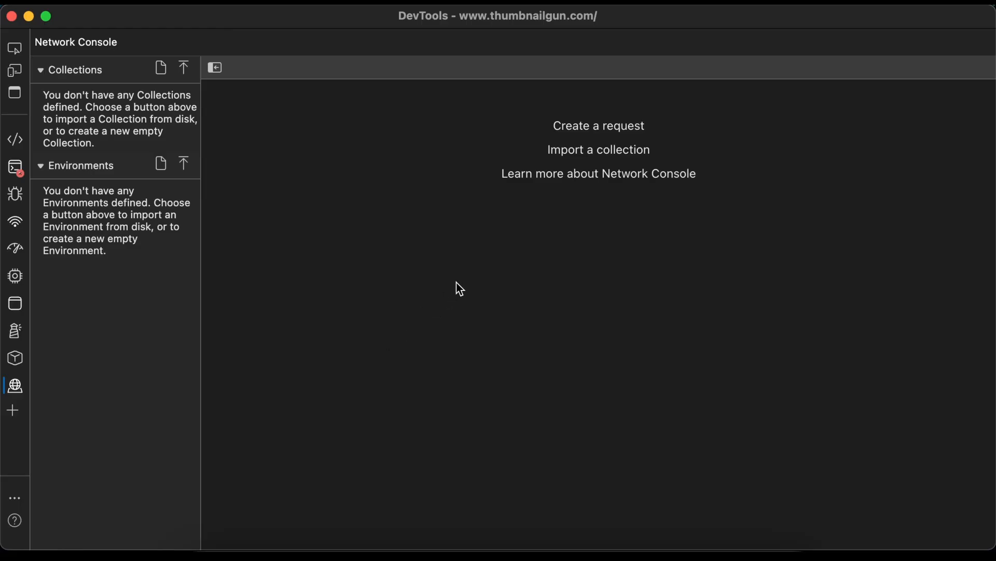
{"action": "mouse_move", "coordinate": [461, 284]}
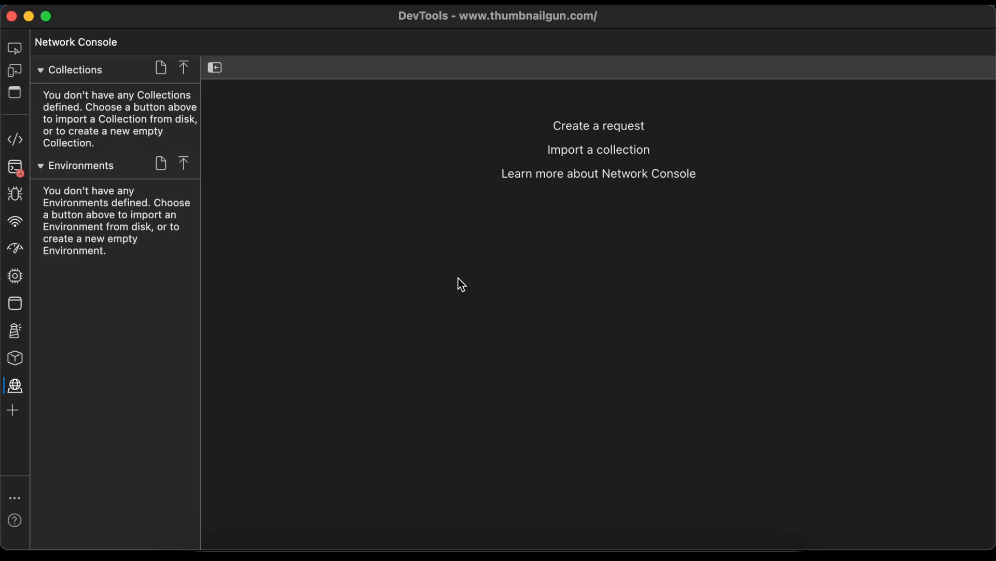
Create a new request and send a GET to google.com.
{"action": "left_click", "coordinate": [598, 125]}
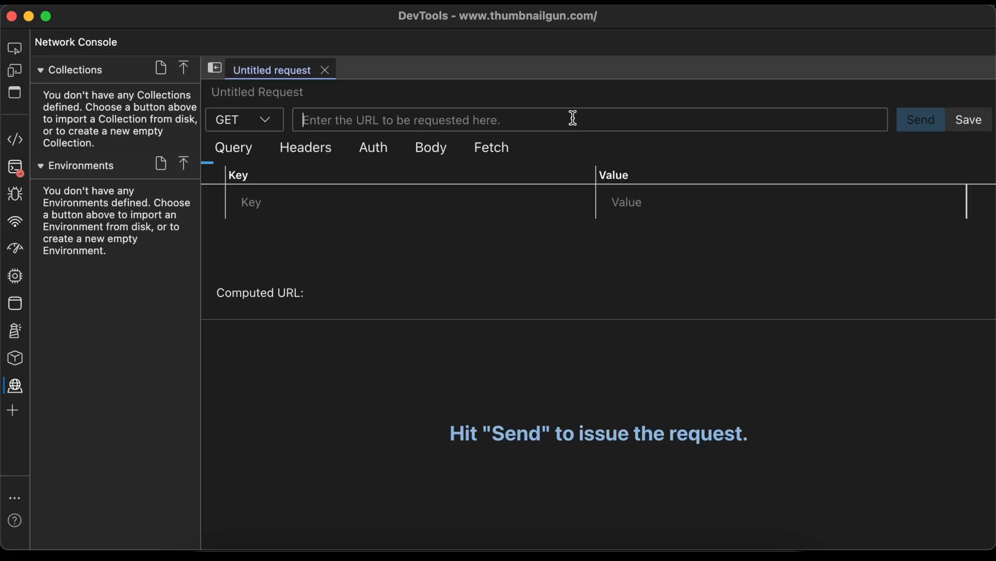
{"action": "type", "text": "google.com"}
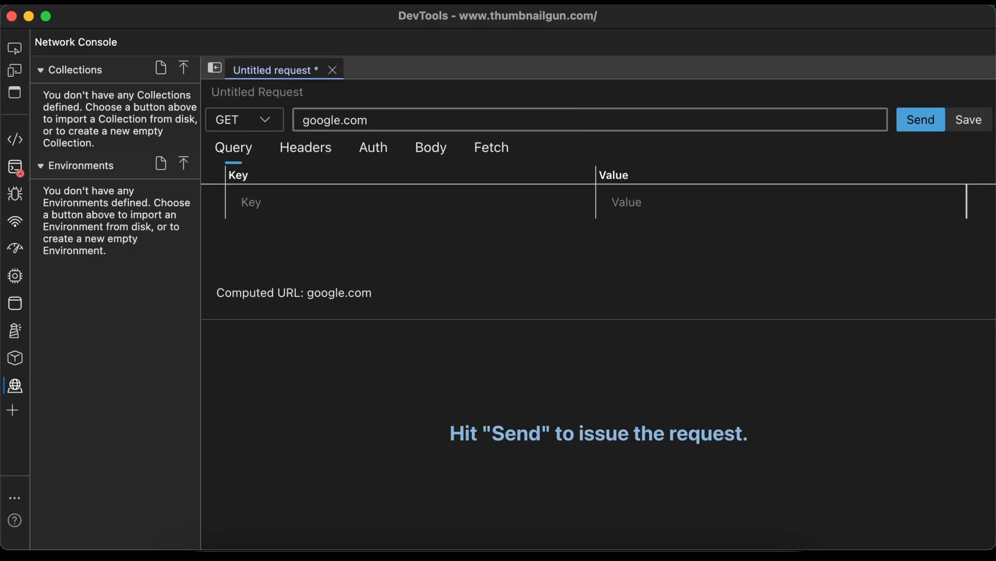
{"action": "left_click", "coordinate": [920, 120]}
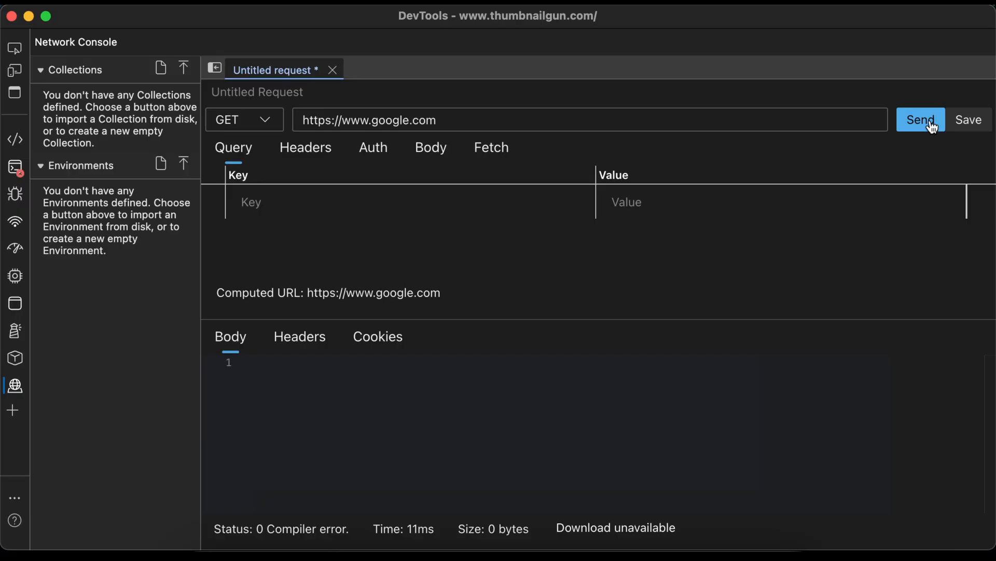
Send a GET request to thumbnailgun.com and begin saving it.
{"action": "type", "text": "thumbna"}
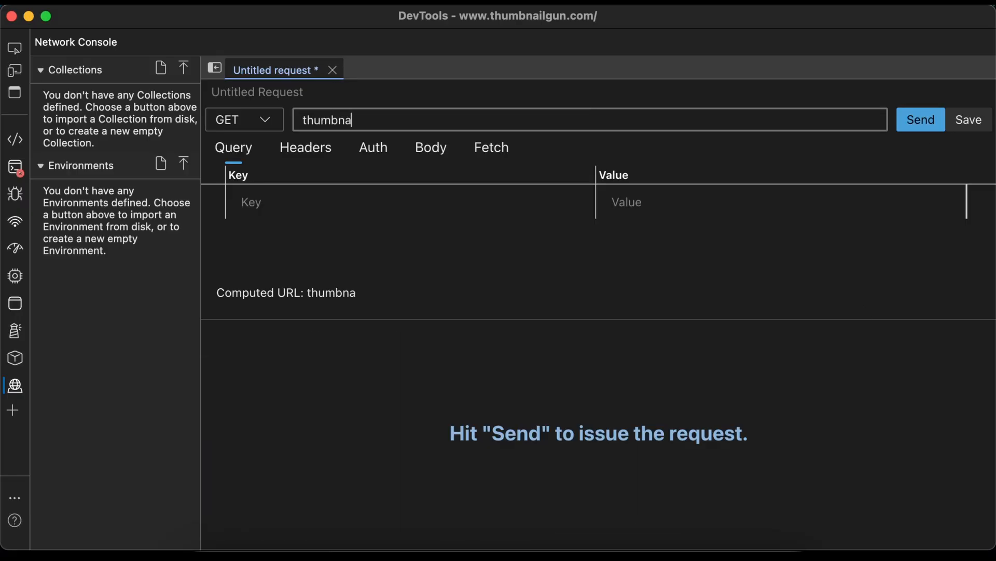
{"action": "type", "text": "ilgun.com"}
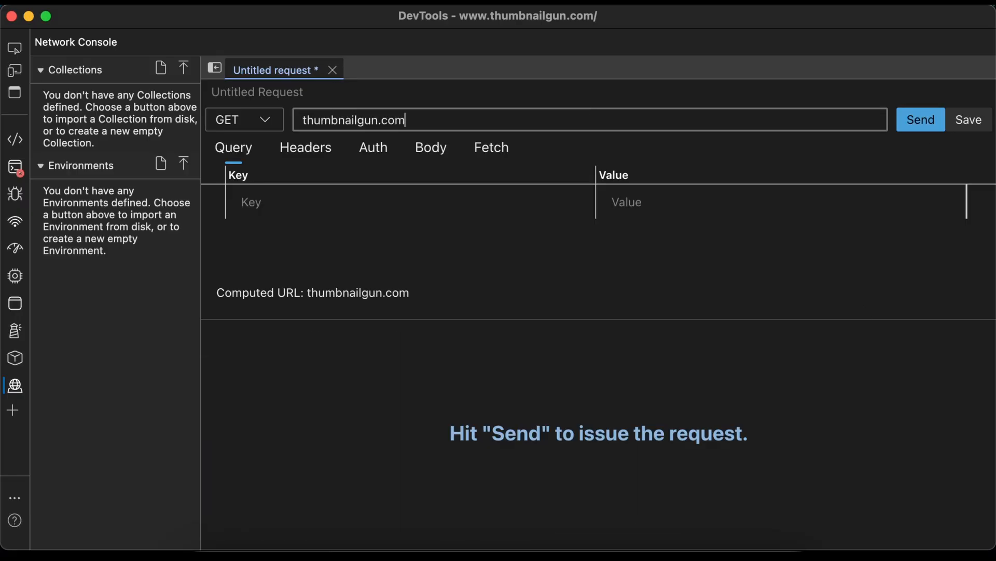
{"action": "left_click", "coordinate": [920, 119]}
{"action": "type", "text": "https://www."}
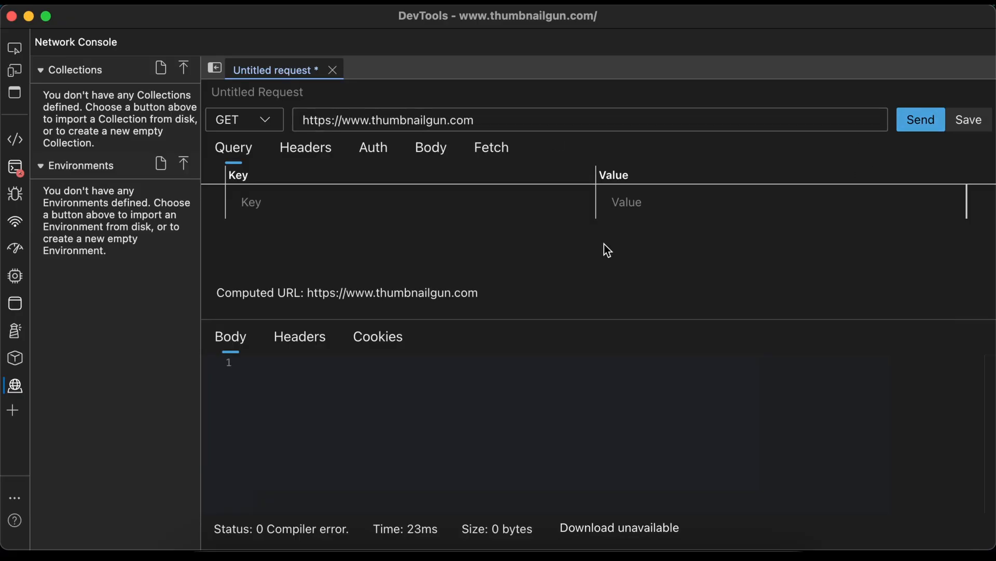
{"action": "left_click", "coordinate": [968, 120]}
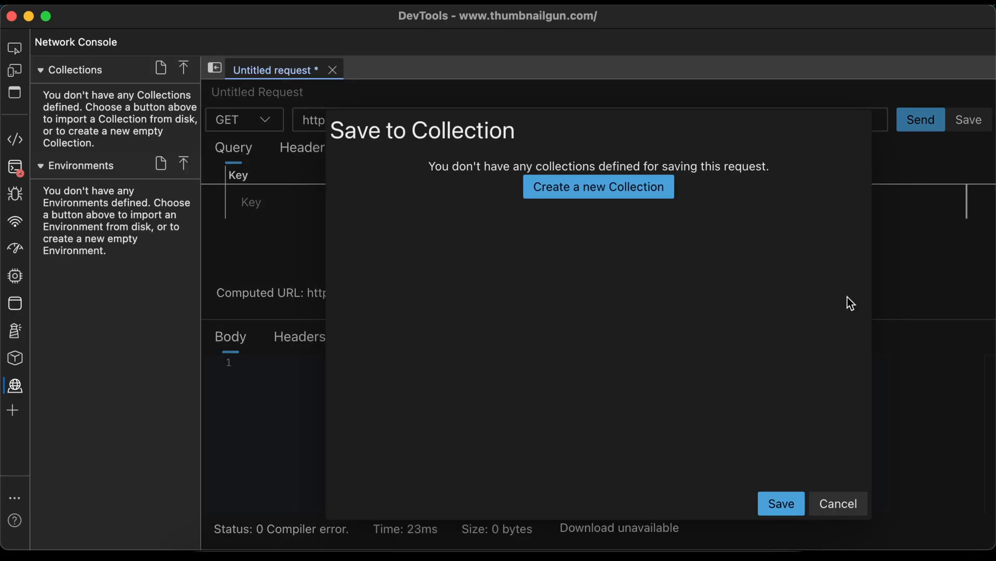
Create a new collection and save the request into Test Collection.
{"action": "left_click", "coordinate": [598, 186]}
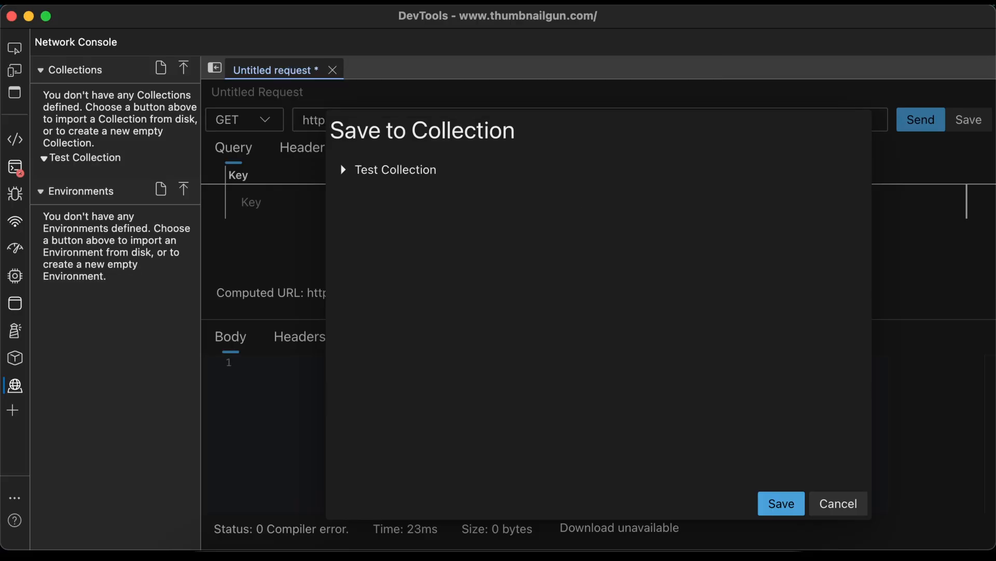
{"action": "left_click", "coordinate": [781, 503]}
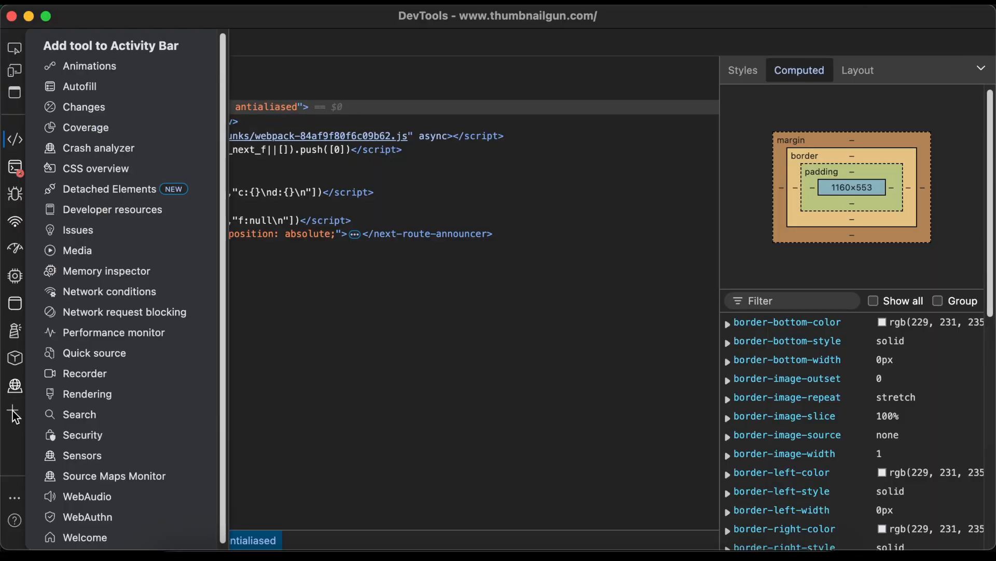
Add the Crash analyzer tool from the Add tool list.
{"action": "left_click", "coordinate": [99, 148]}
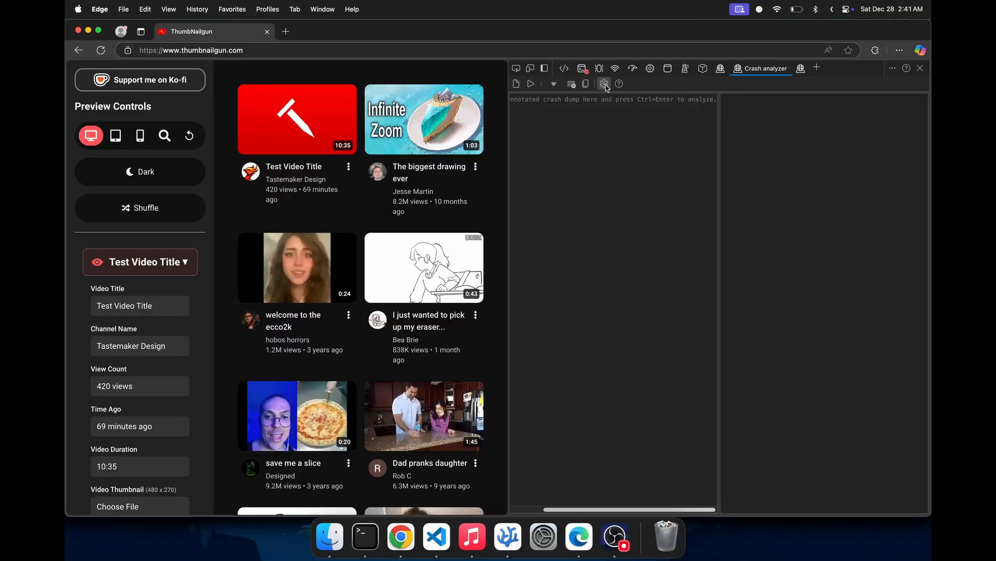
Open the crash-analyzer-support npm package page from the Crash analyzer help icon.
{"action": "left_click", "coordinate": [612, 544]}
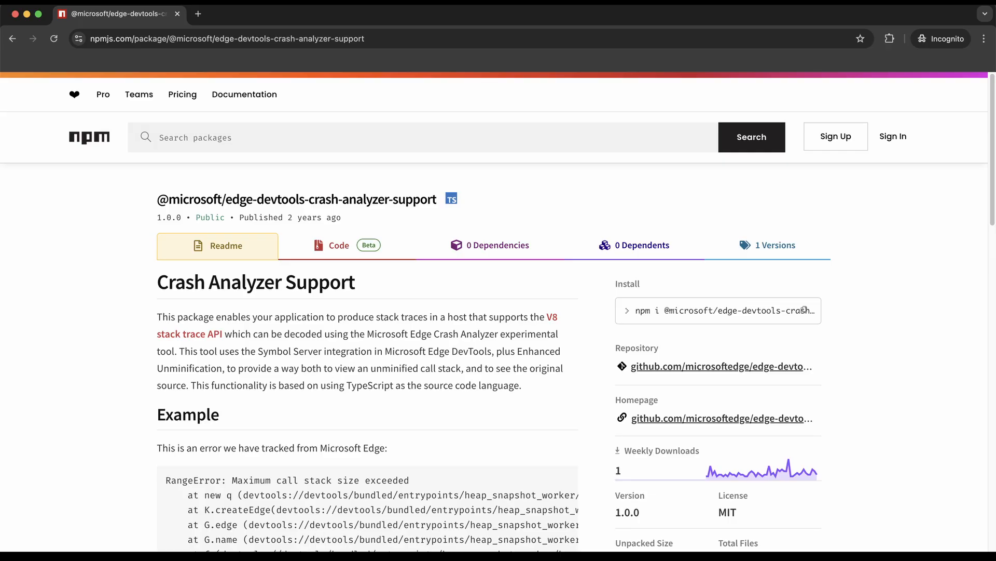
Scroll down through the Crash Analyzer Support readme on npm.
{"action": "scroll", "scroll_direction": "down", "scroll_amount": 3}
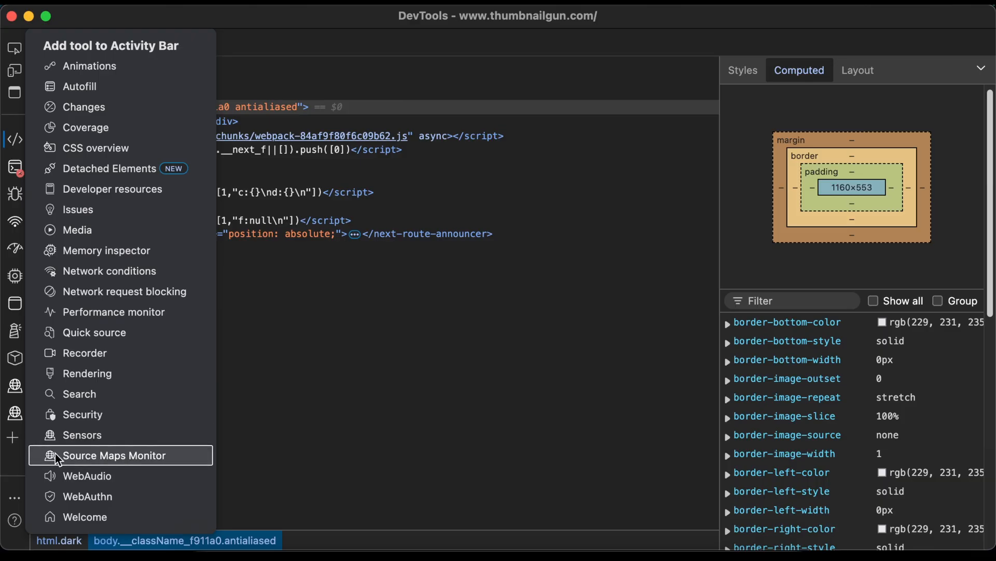
Add the Source Maps Monitor tool, then reopen the list of addable tools.
{"action": "left_click", "coordinate": [114, 455]}
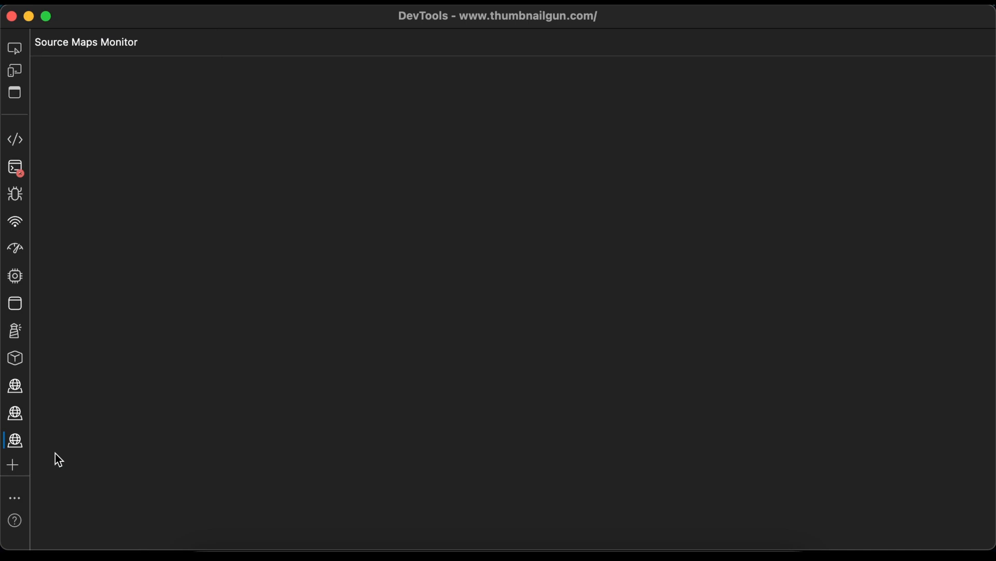
{"action": "mouse_move", "coordinate": [43, 476]}
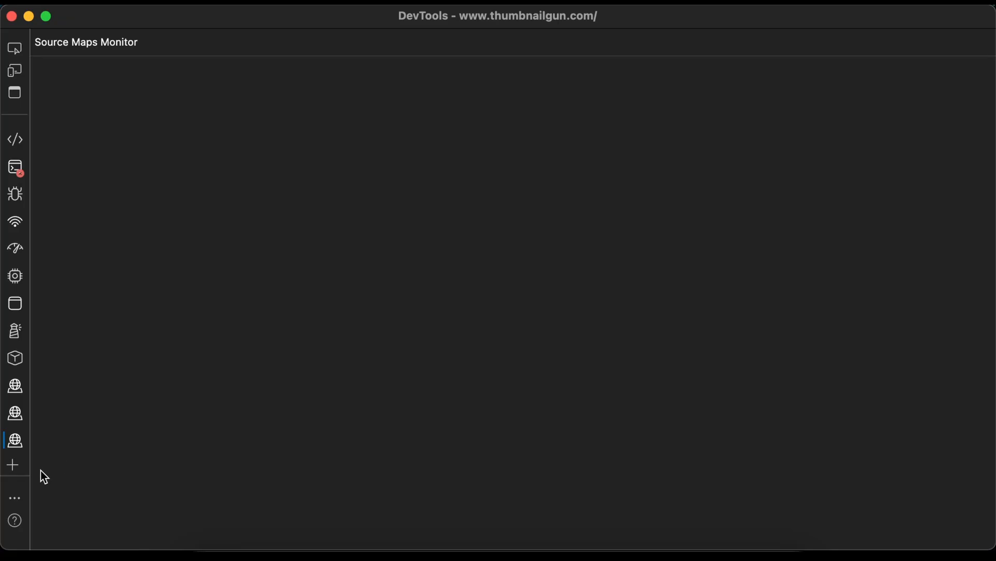
{"action": "left_click", "coordinate": [11, 465]}
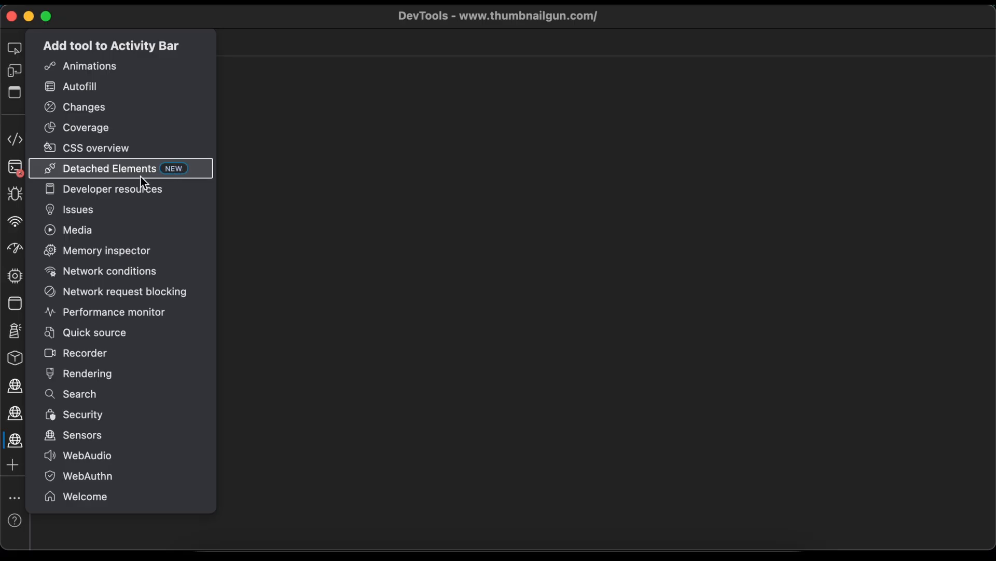
Choose Detached Elements from the Add tool to Activity Bar menu.
{"action": "left_click", "coordinate": [109, 167]}
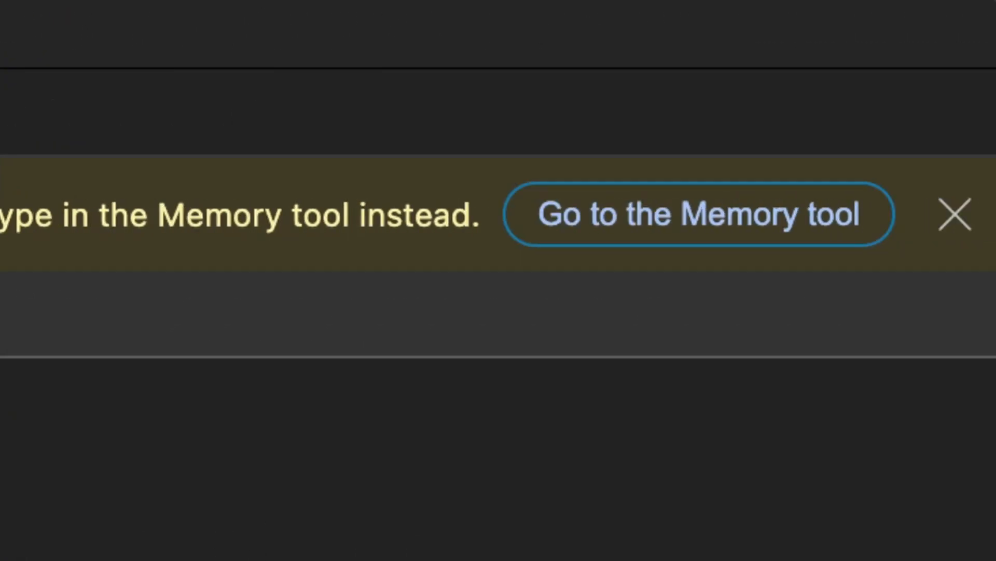
Dismiss the banner recommending the Memory tool.
{"action": "left_click", "coordinate": [955, 213]}
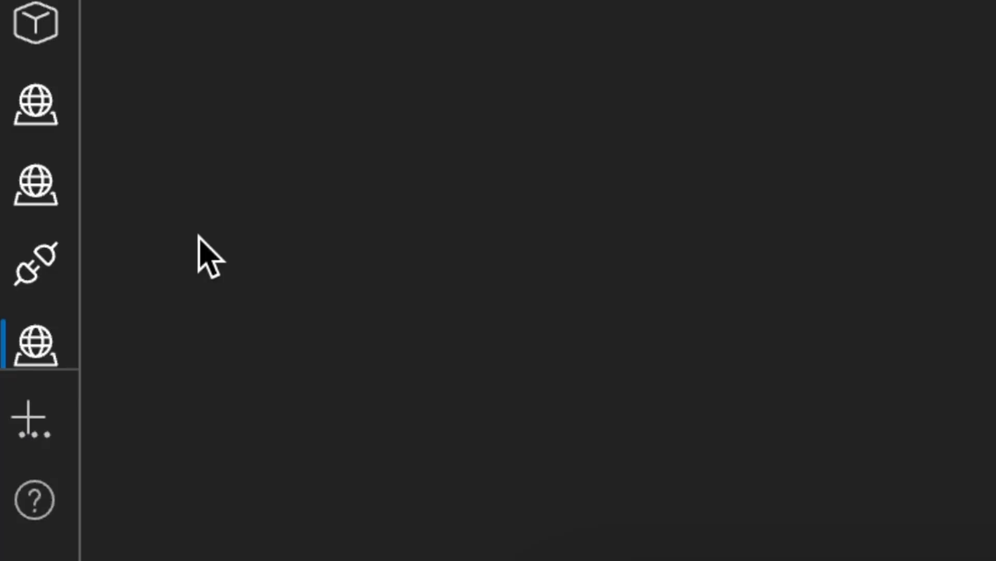
{"action": "mouse_move", "coordinate": [244, 438]}
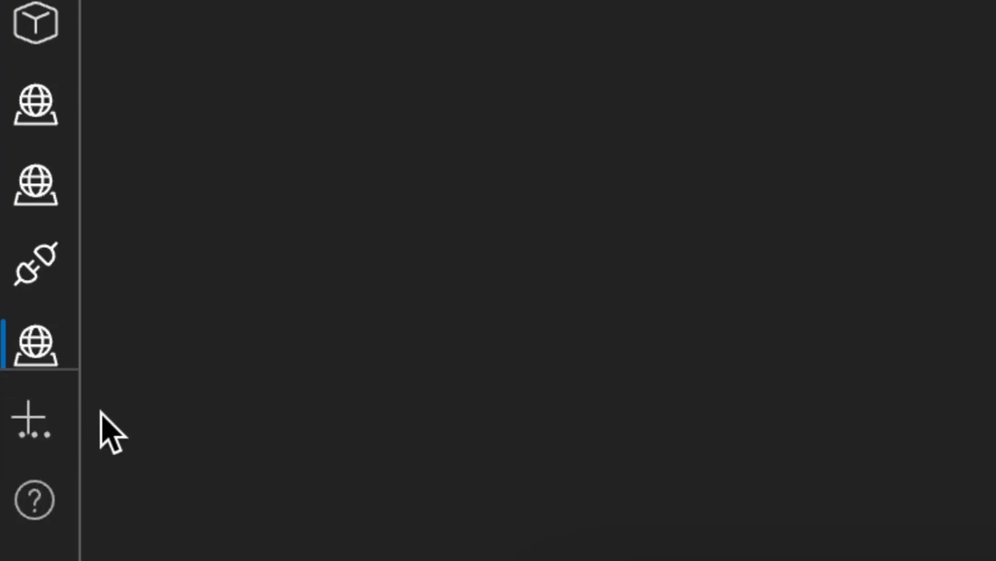
{"action": "mouse_move", "coordinate": [131, 439]}
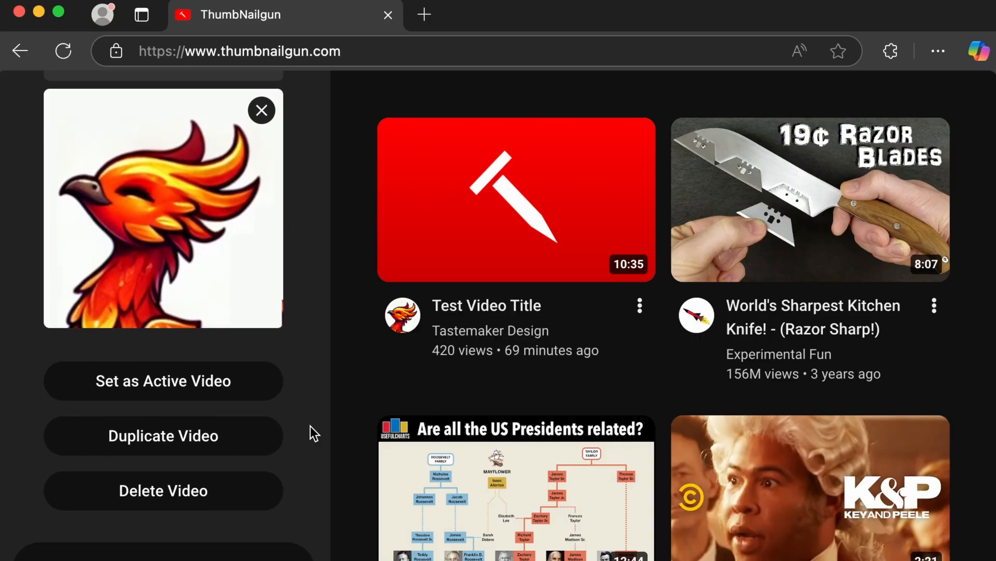
Scroll the ThumbNailgun preview feed down past the test video to more thumbnails.
{"action": "left_click", "coordinate": [261, 110]}
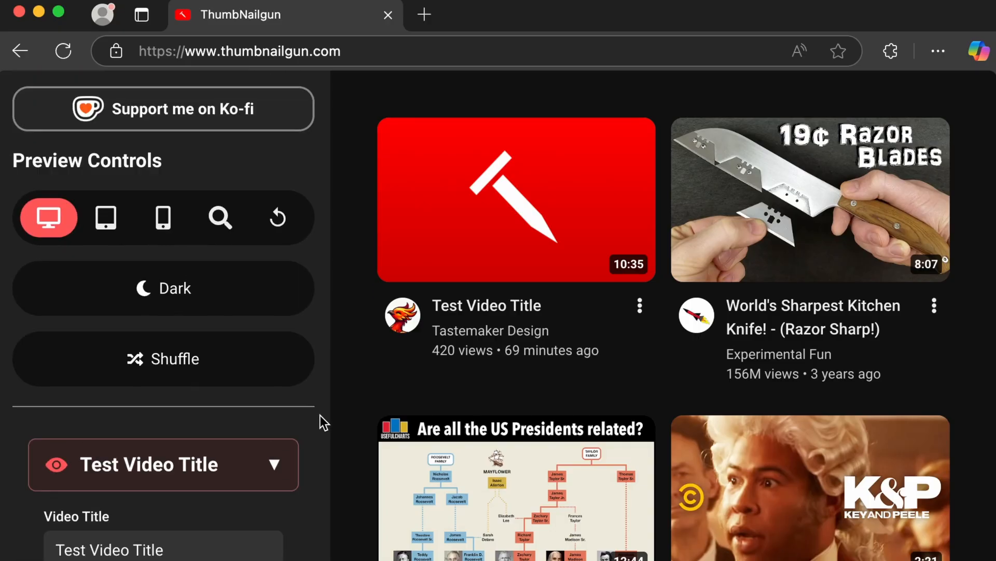
{"action": "scroll", "scroll_direction": "down", "scroll_amount": 3}
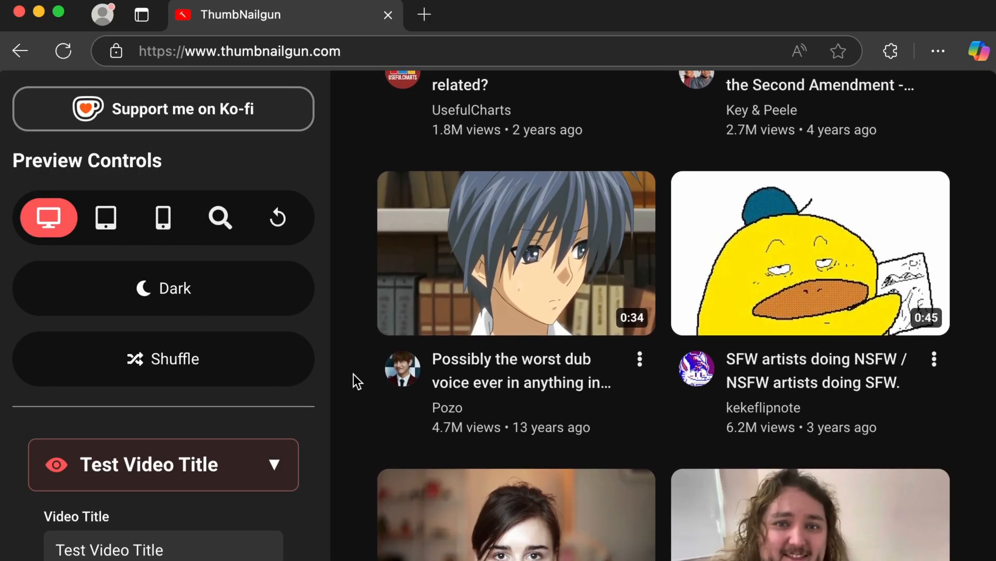